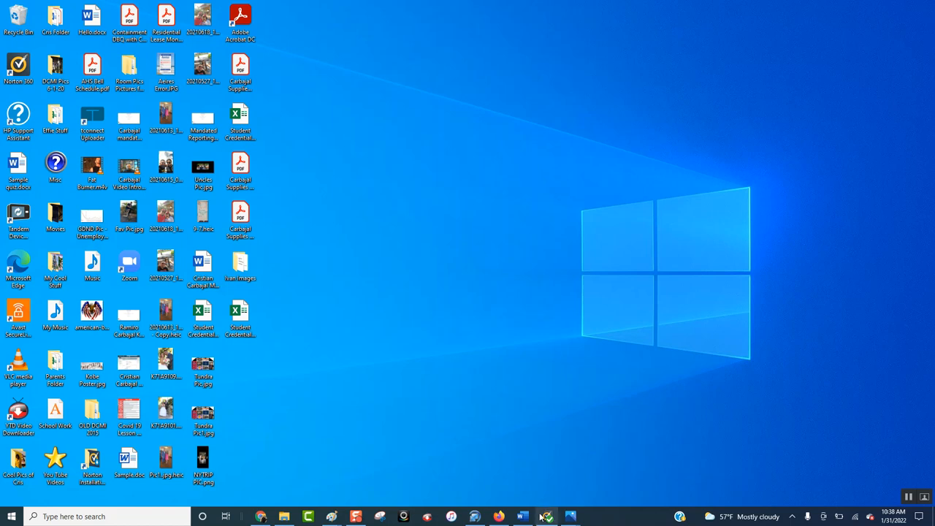
Bring the 'Build Up to WWII (#2)' Word notes document to the front from the taskbar
click(537, 514)
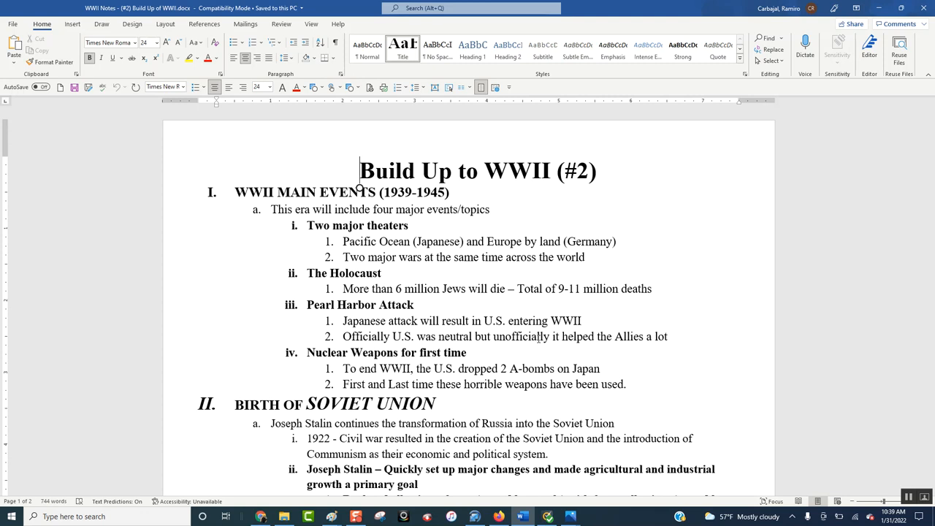
mouse_move(882, 300)
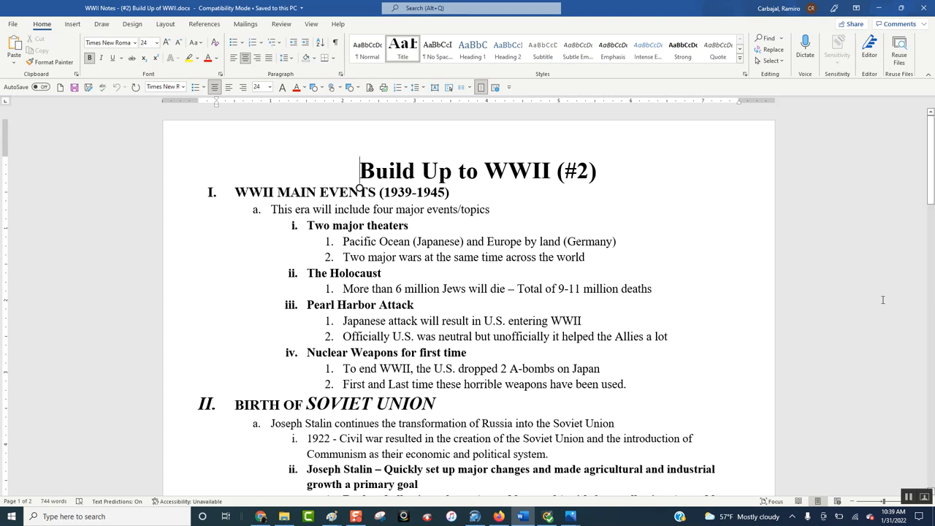
Scroll down the notes into the Soviet Union section on farm collectives and state industry
scroll(down, 3)
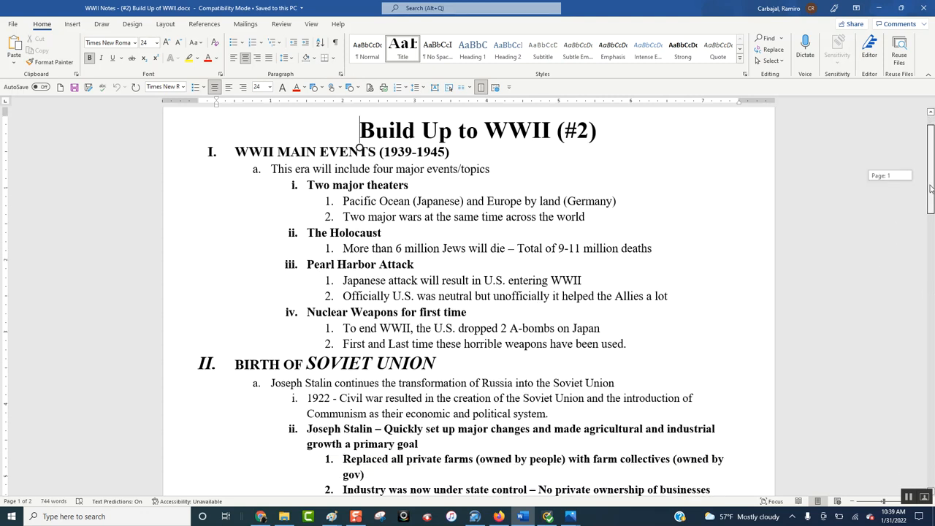
scroll(down, 3)
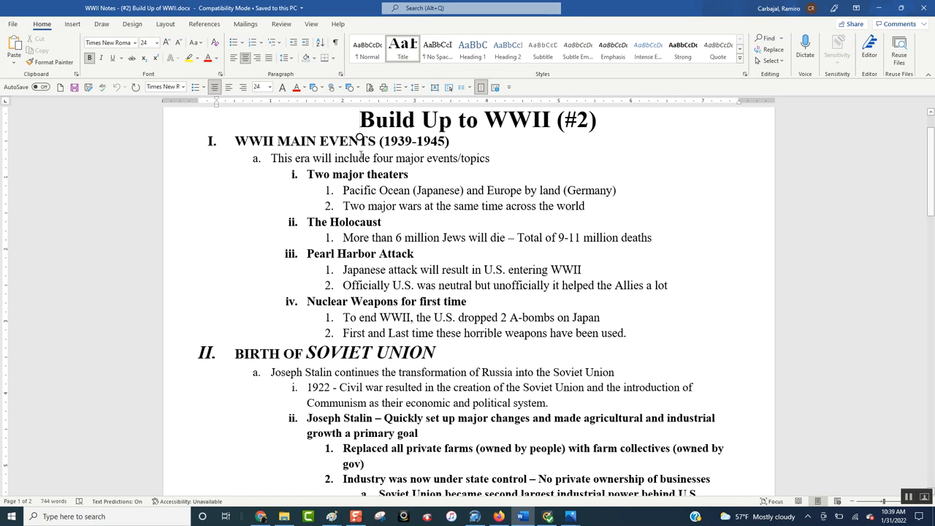
mouse_move(599, 187)
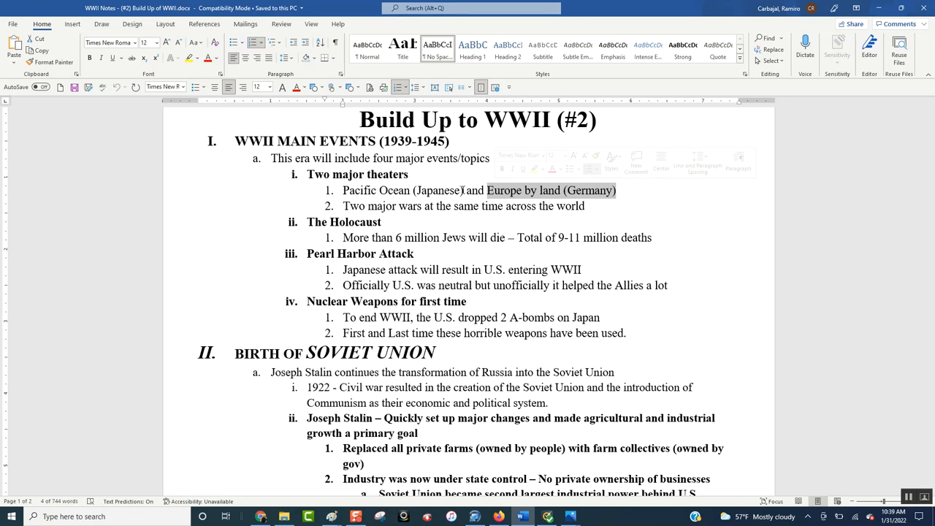
Scroll down to the Rise of Fascism in Italy and Rise of Germany sections
click(583, 206)
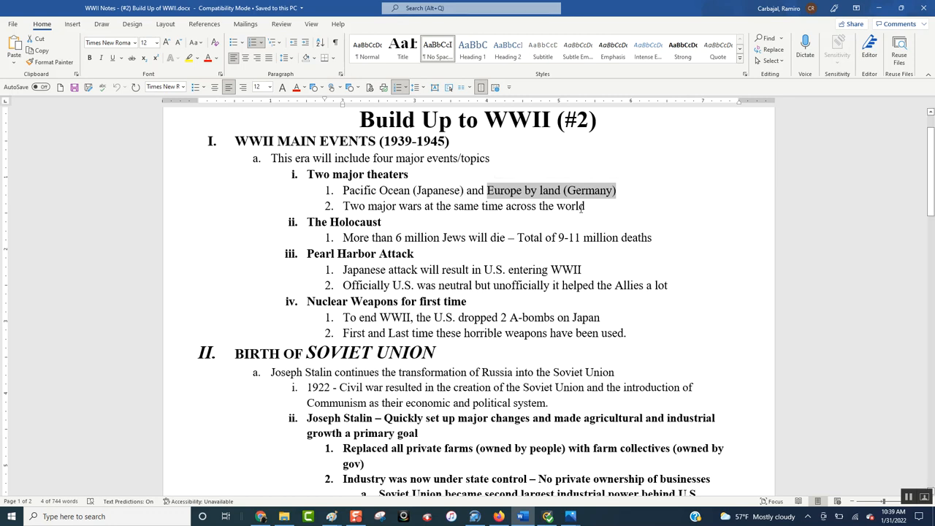
scroll(down, 3)
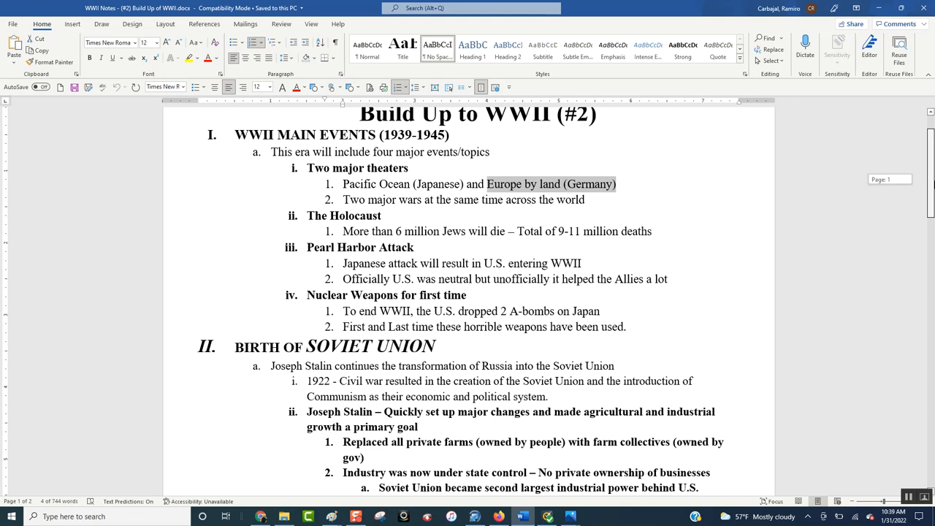
scroll(down, 3)
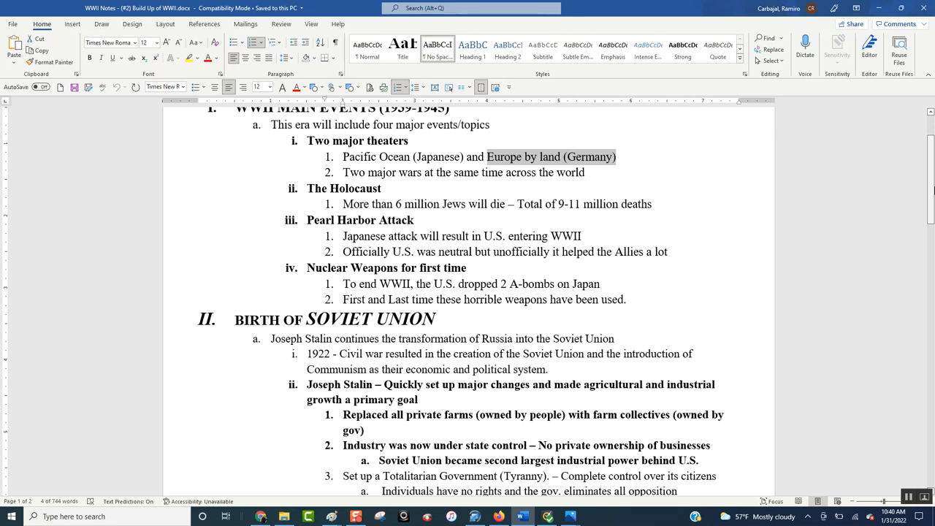
scroll(down, 3)
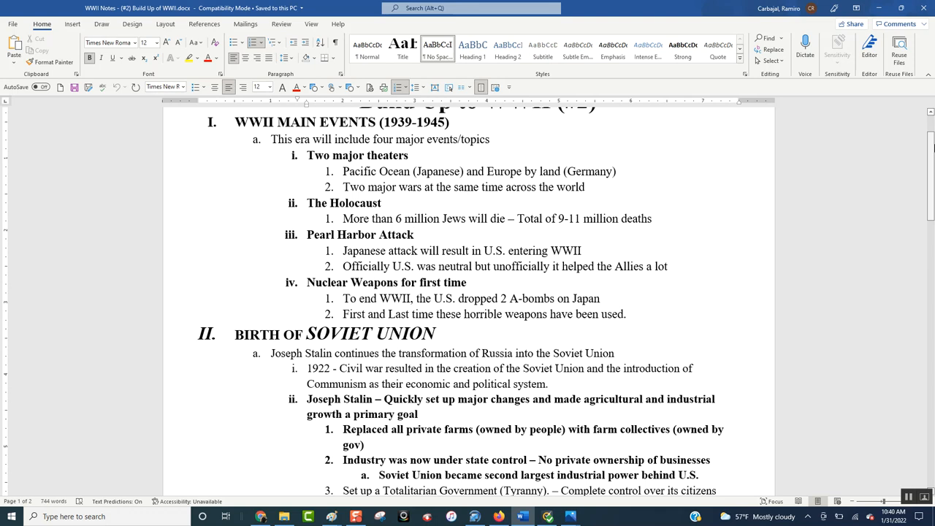
scroll(down, 3)
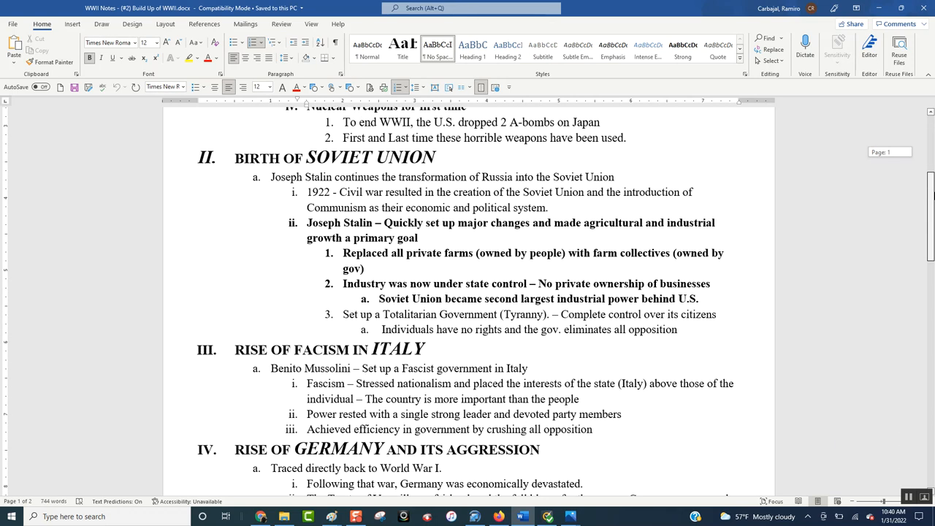
Select the 'Birth of Soviet Union' heading, then the word 'Communism' in the 1922 item
scroll(down, 3)
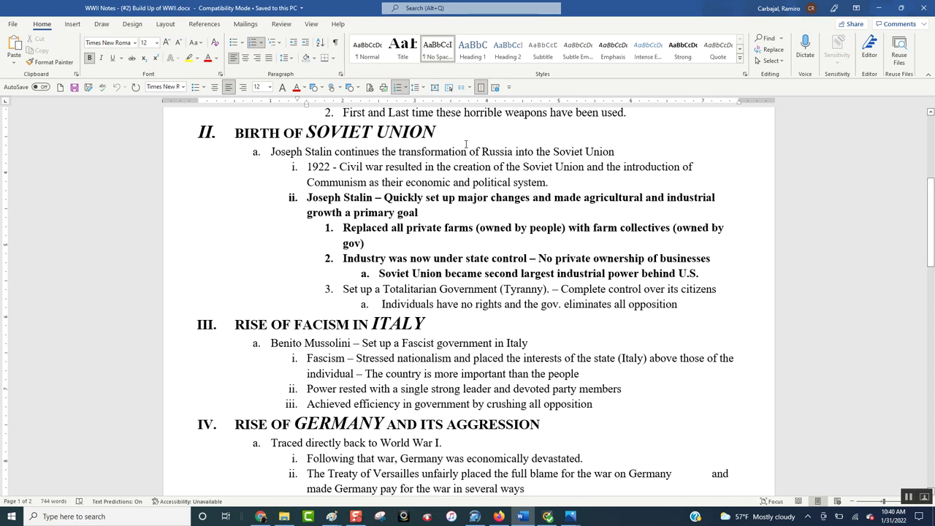
drag(235, 132, 436, 132)
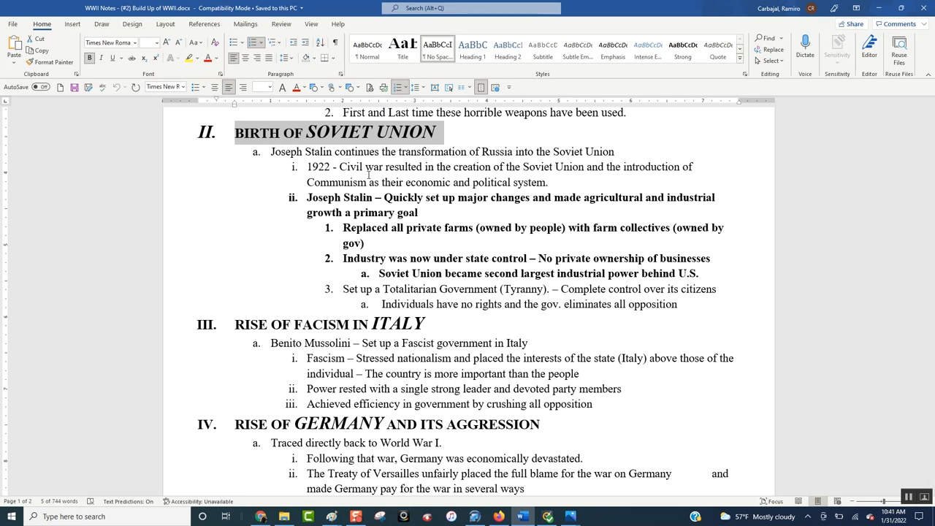
mouse_move(380, 166)
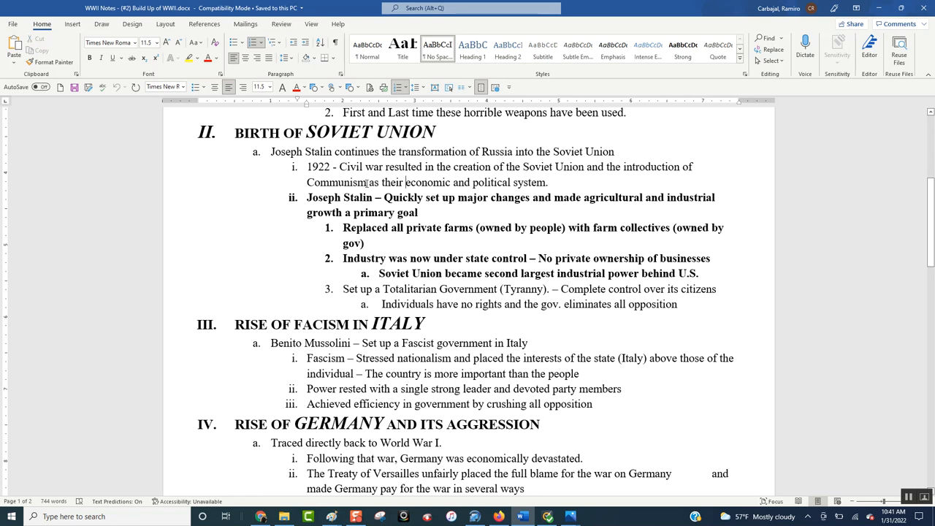
double_click(336, 182)
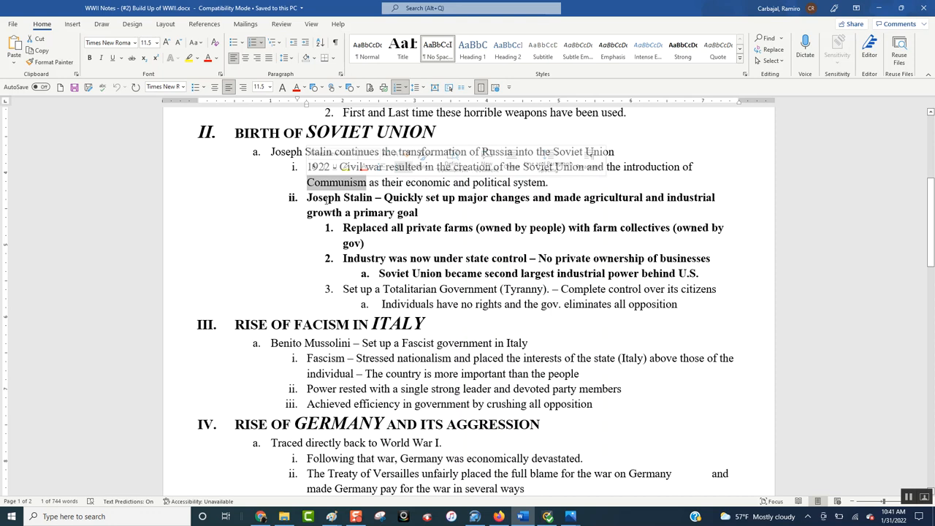
click(336, 182)
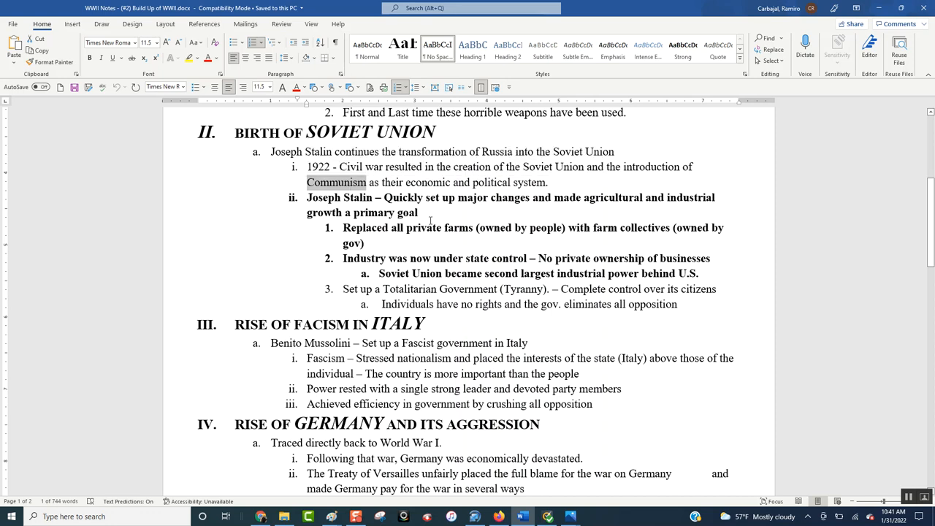
mouse_move(579, 197)
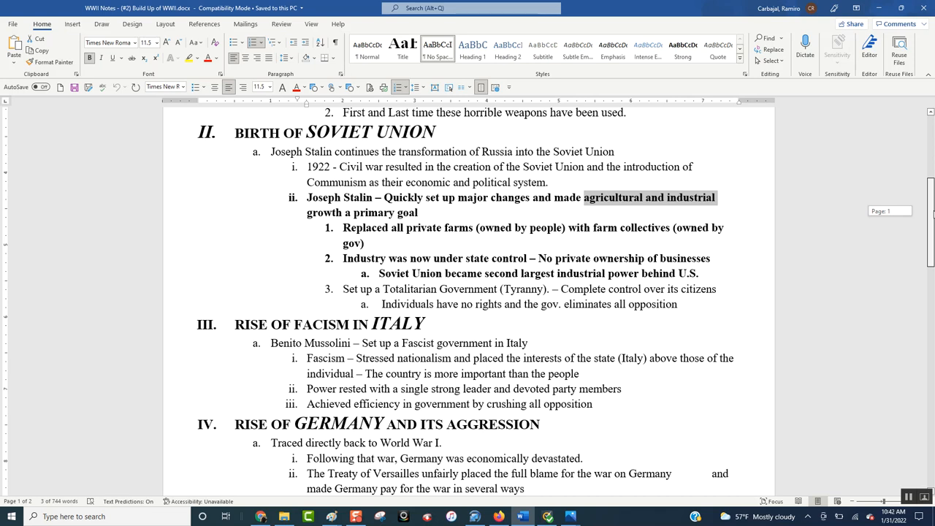
Scroll past the Italy and Germany sections onto the page about Hitler becoming chancellor
scroll(down, 3)
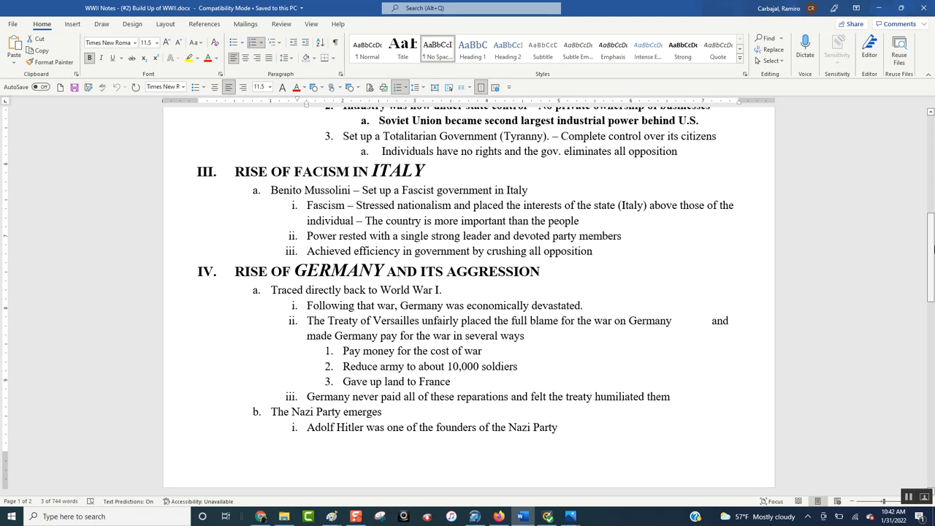
mouse_move(886, 195)
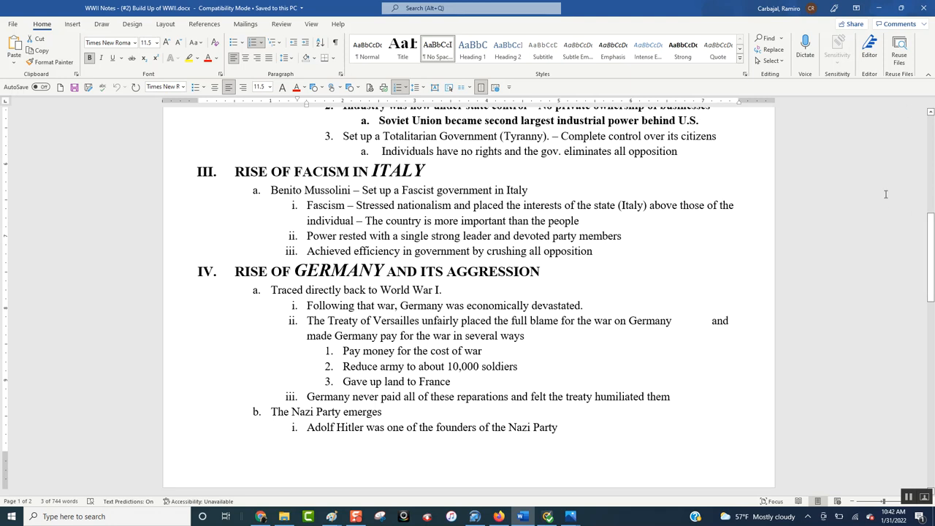
mouse_move(535, 221)
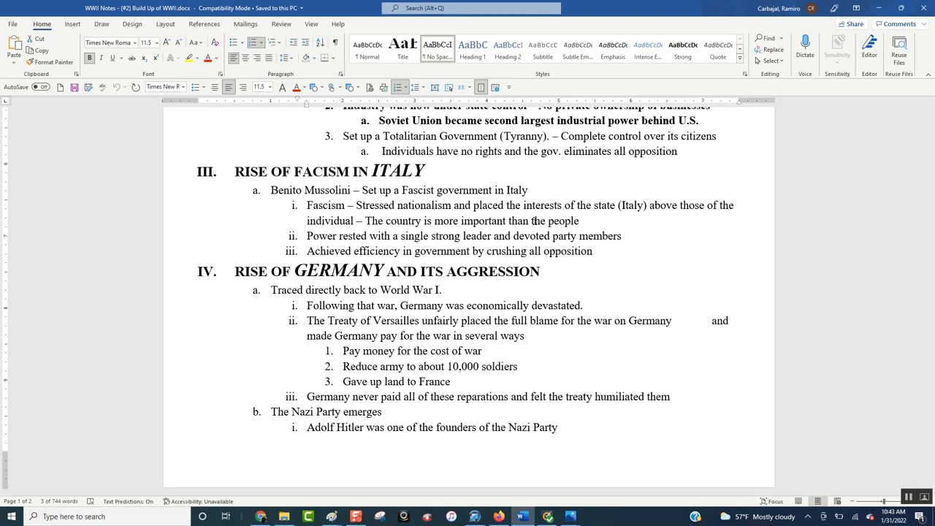
scroll(down, 3)
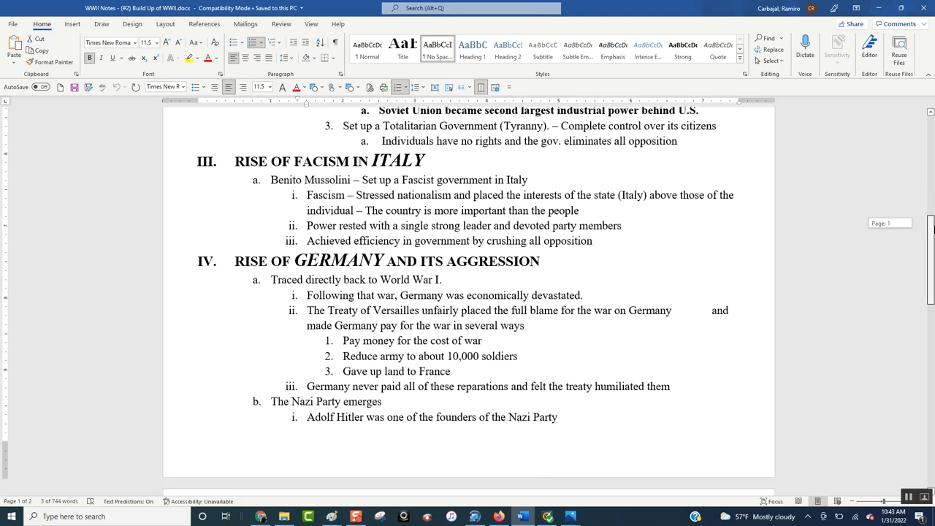
scroll(down, 3)
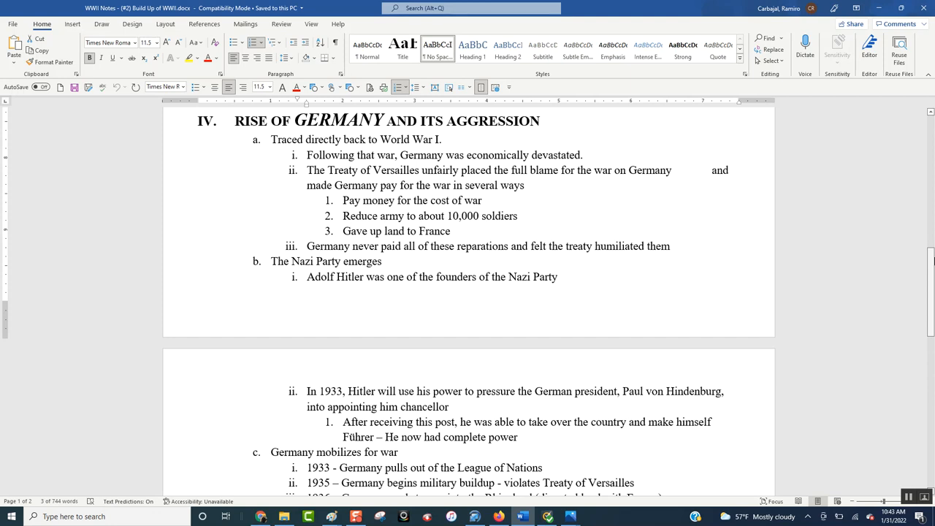
Scroll onto page 2 and select 'Paul von Hindenburg' in the 1933 chancellor item
scroll(down, 3)
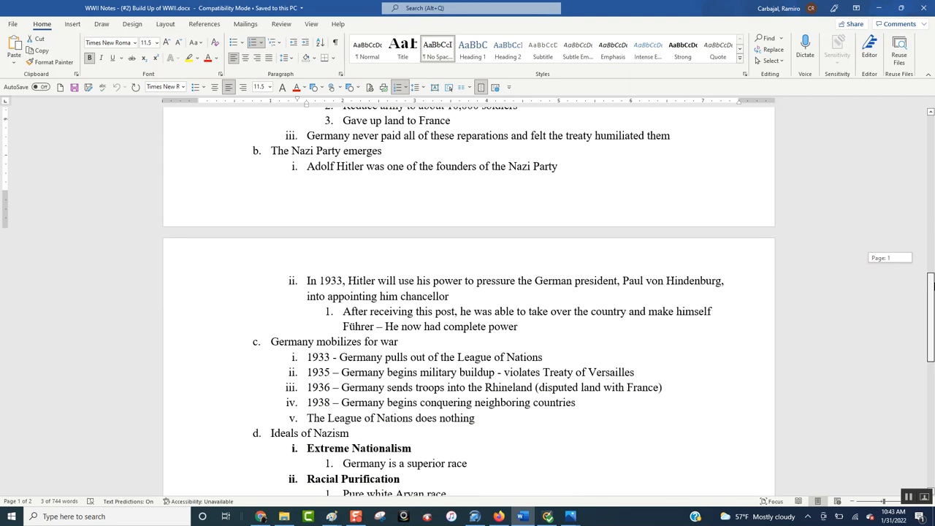
scroll(down, 3)
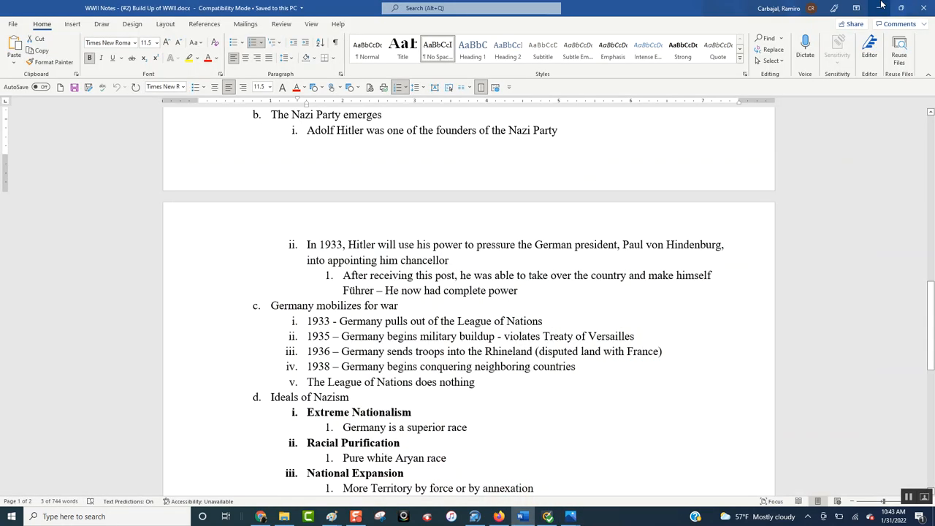
mouse_move(894, 7)
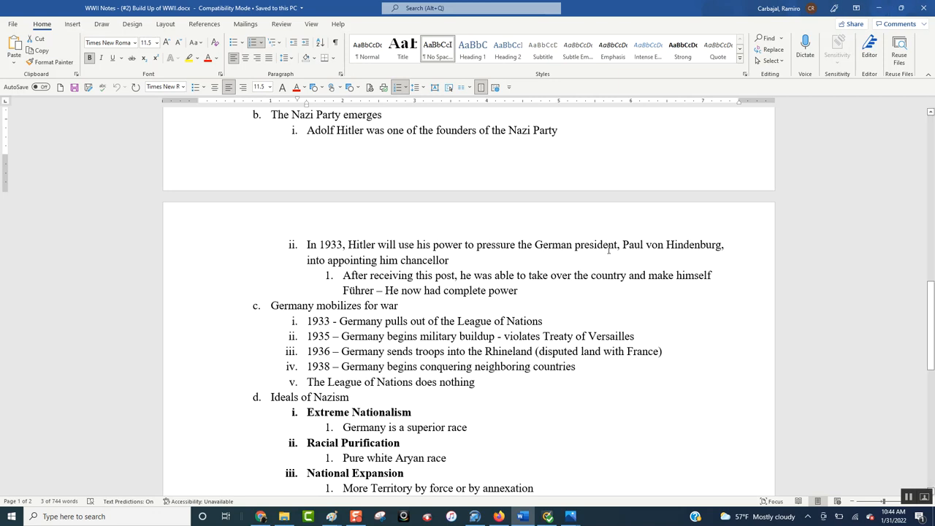
double_click(633, 244)
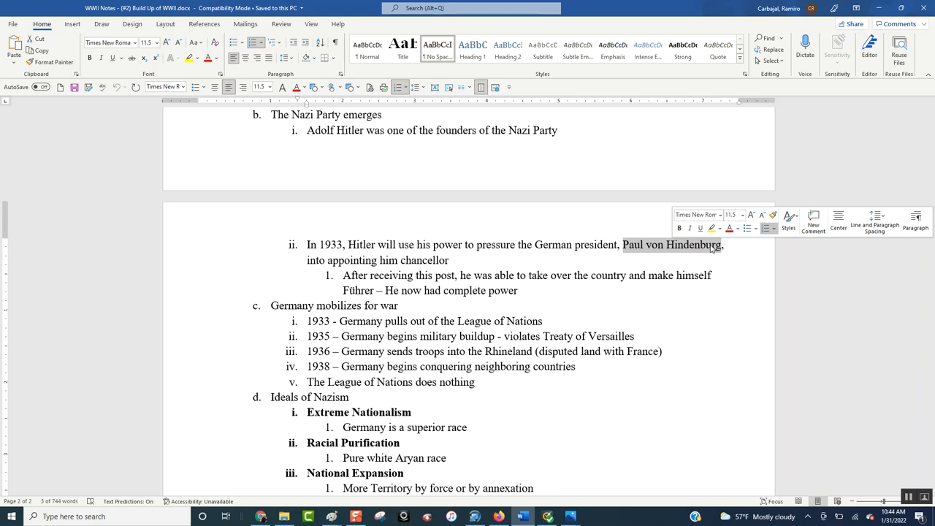
click(429, 261)
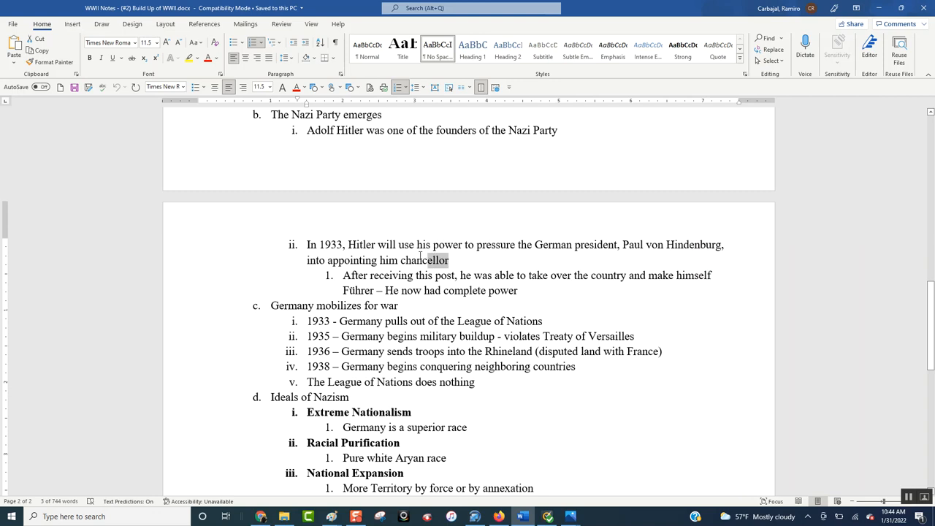
double_click(425, 260)
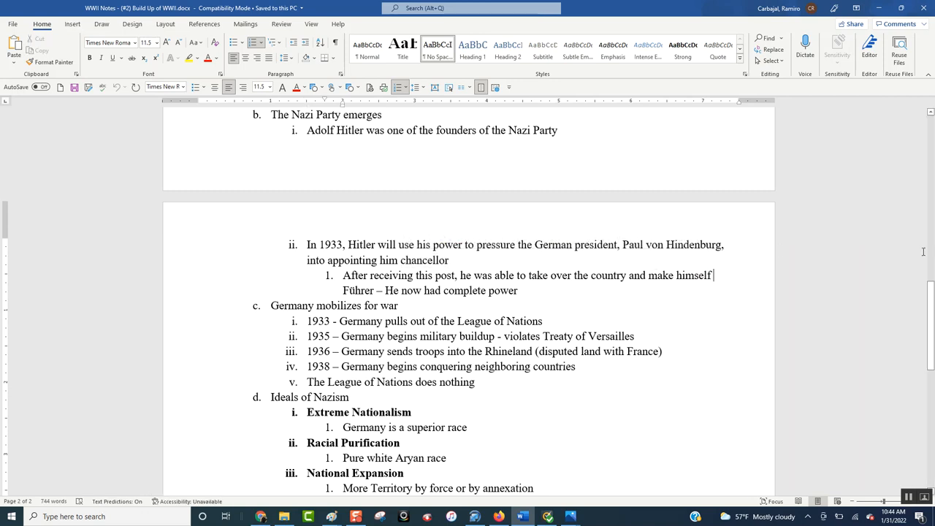
Scroll down until the 'V. Instability Around the World' heading appears
scroll(down, 3)
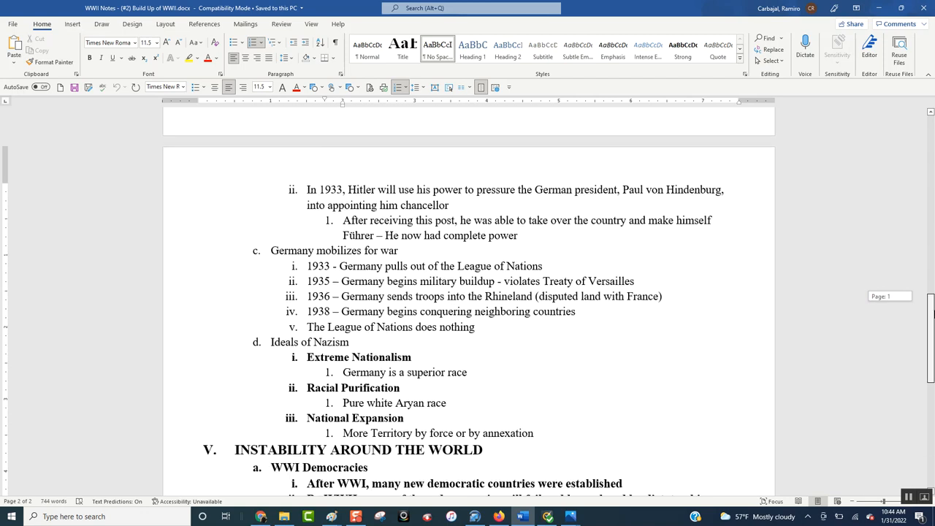
scroll(down, 3)
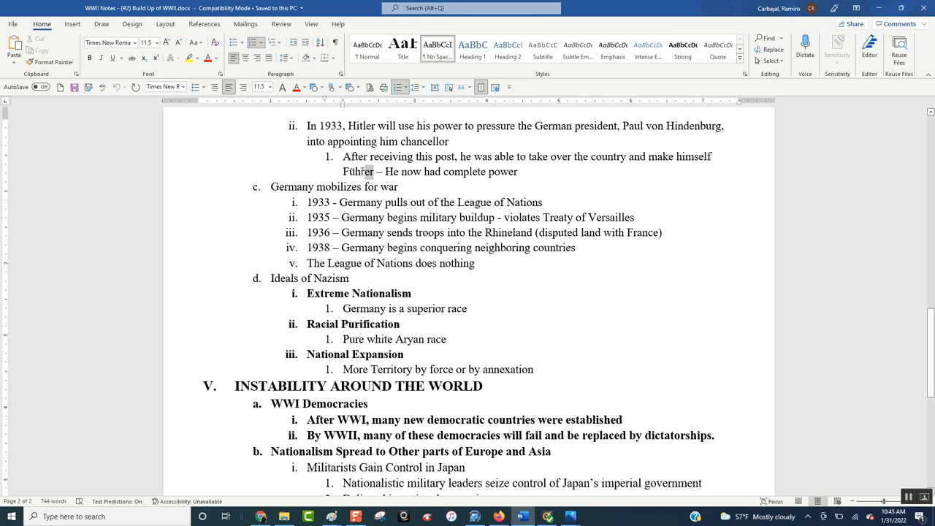
Select 'Führer', then 'Germany begins military buildup' and 'troops into the Rhineland'
double_click(359, 172)
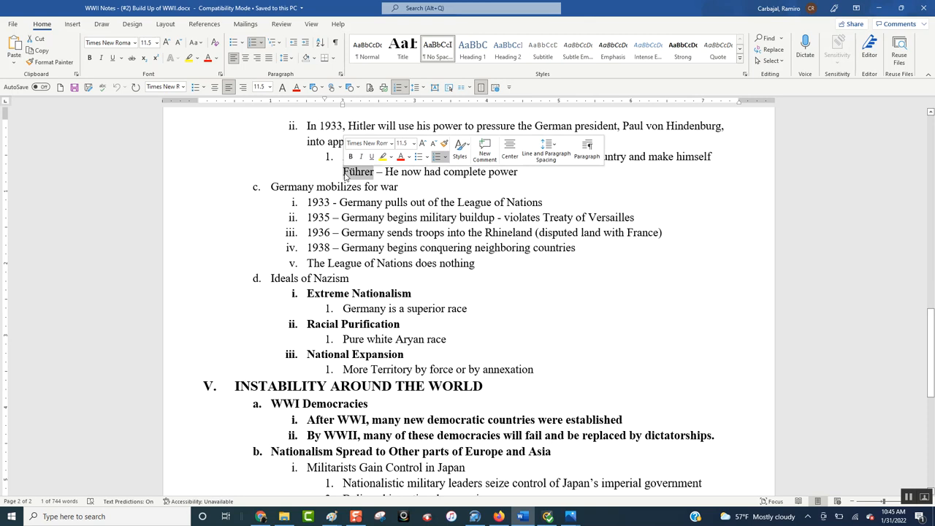
click(389, 186)
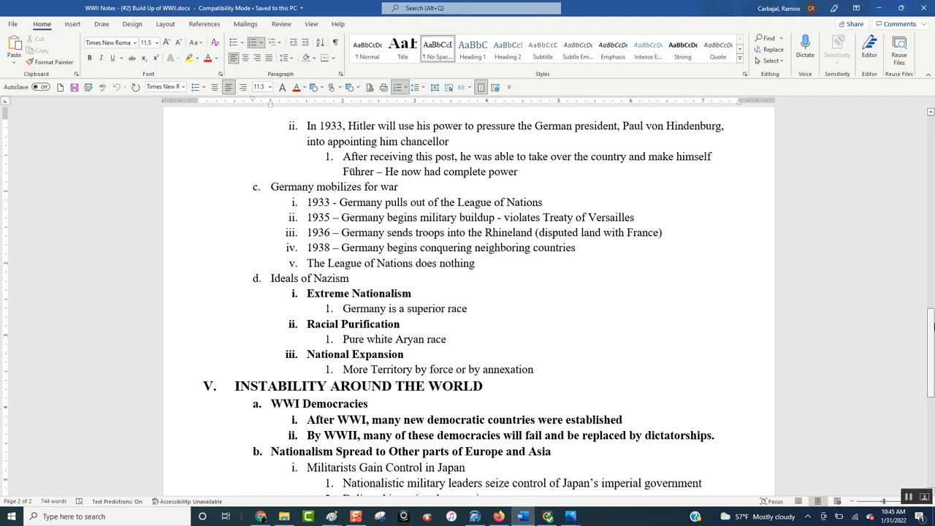
scroll(down, 3)
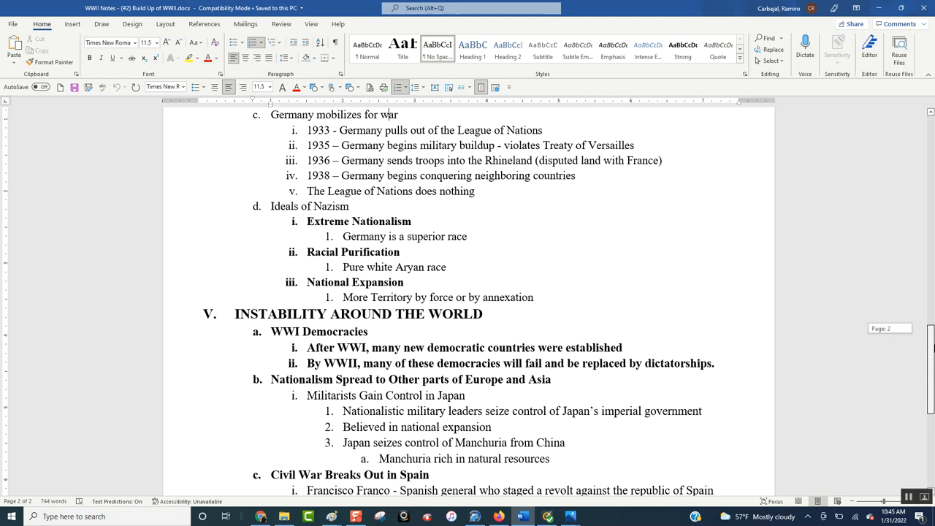
drag(410, 130, 542, 130)
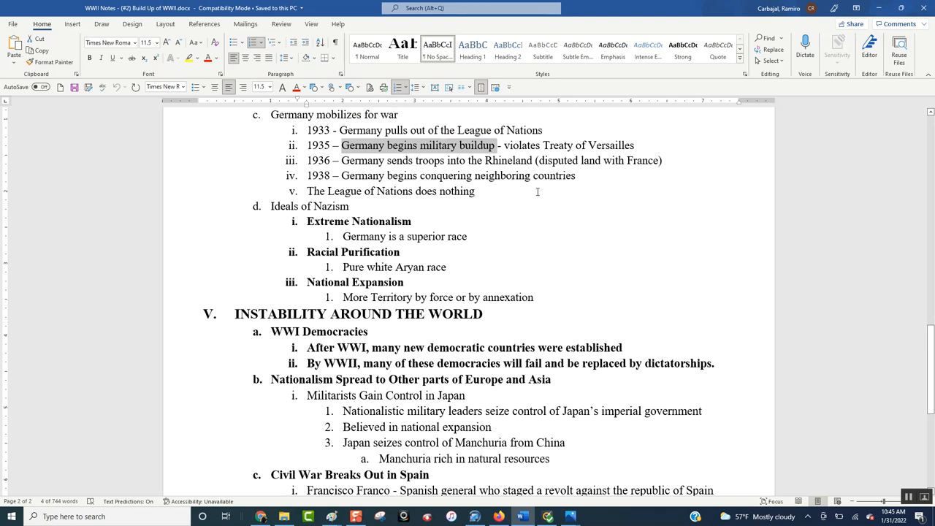
drag(415, 160, 534, 160)
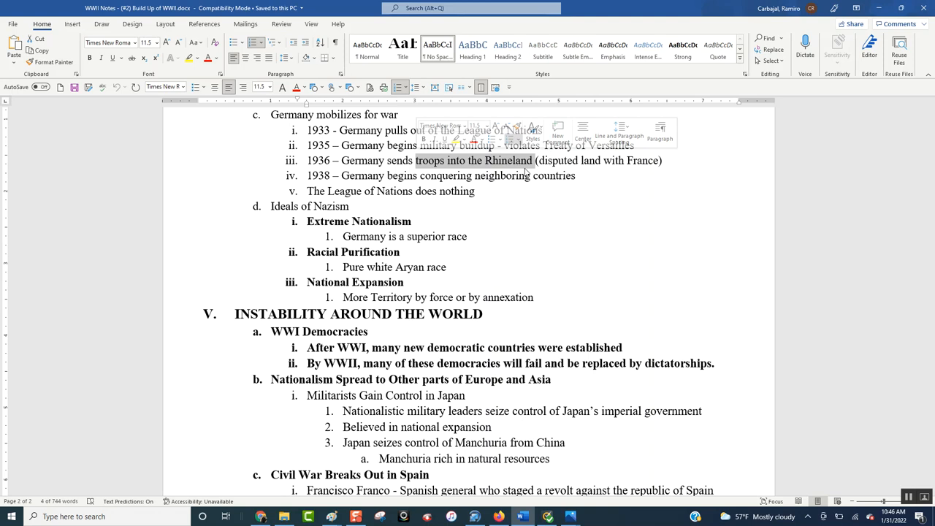
mouse_move(567, 176)
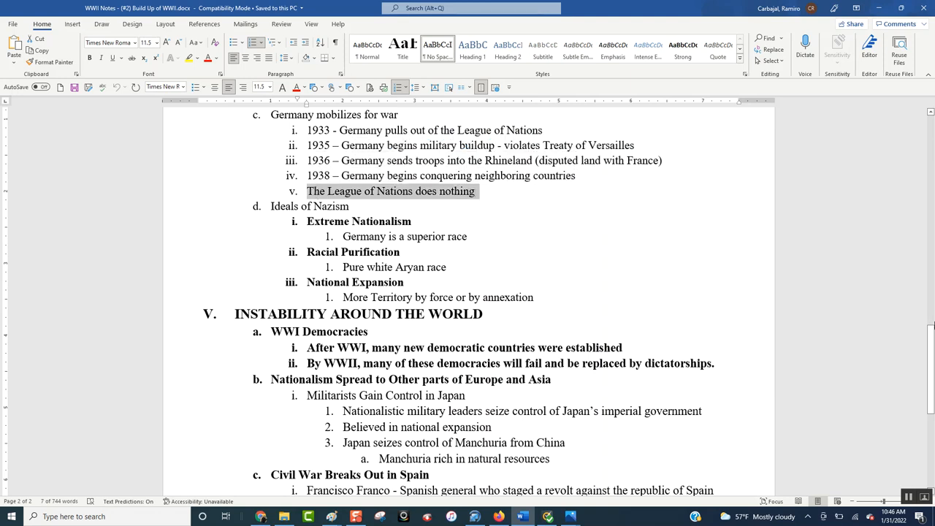
Select 'Nationalism' and 'Germany is a superior race' under Ideals of Nazism
scroll(down, 3)
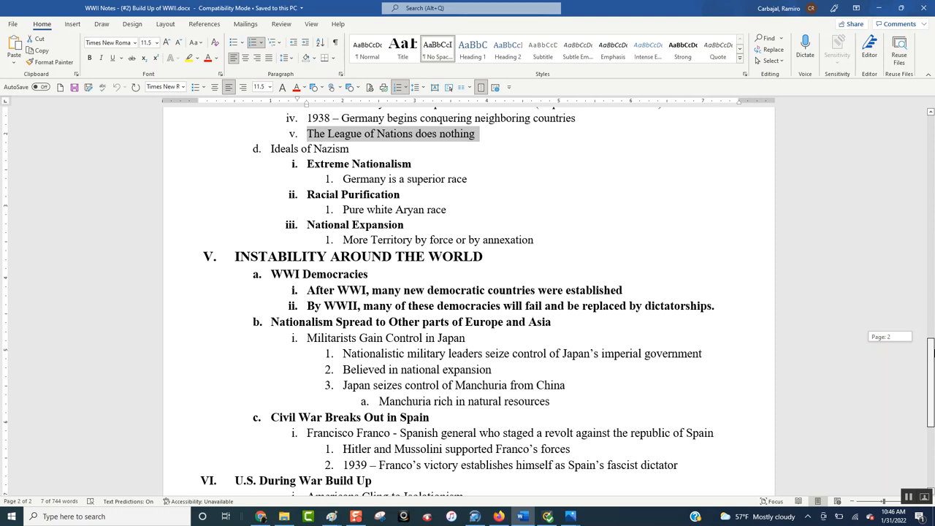
scroll(down, 3)
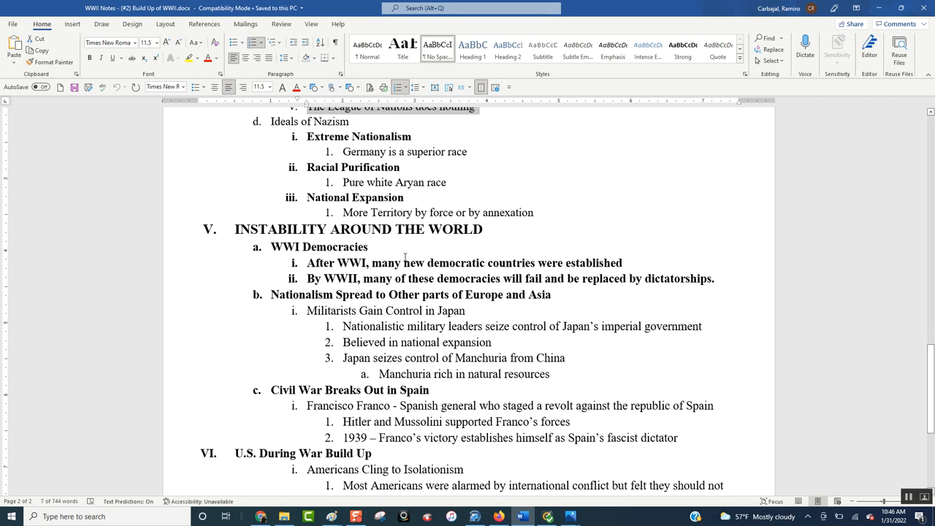
double_click(381, 137)
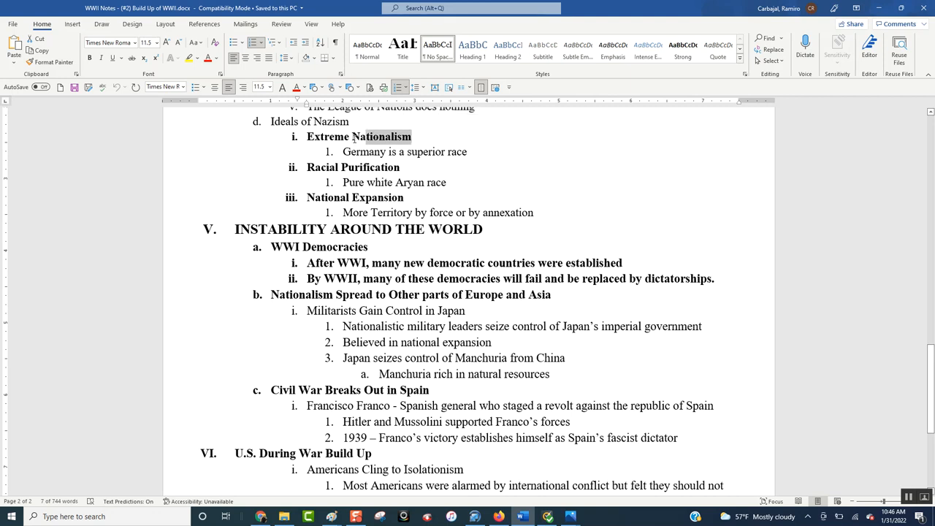
double_click(373, 137)
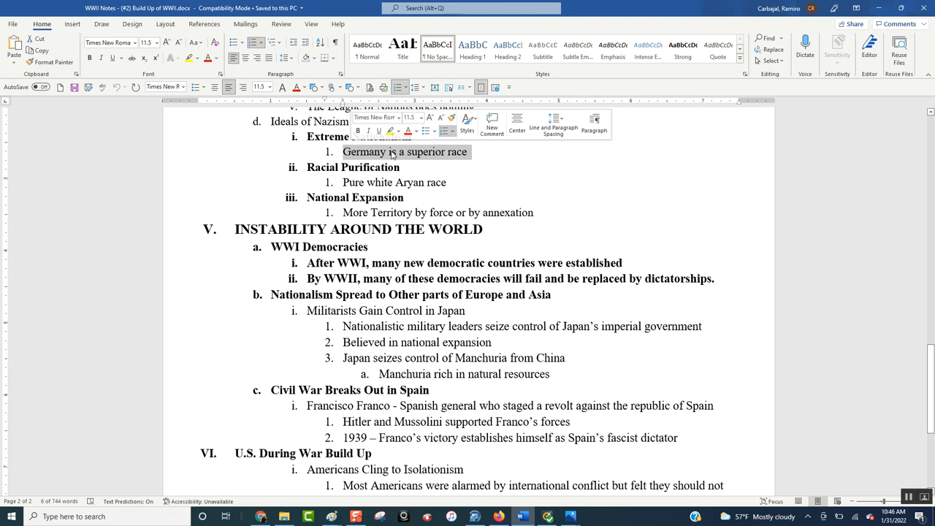
click(405, 166)
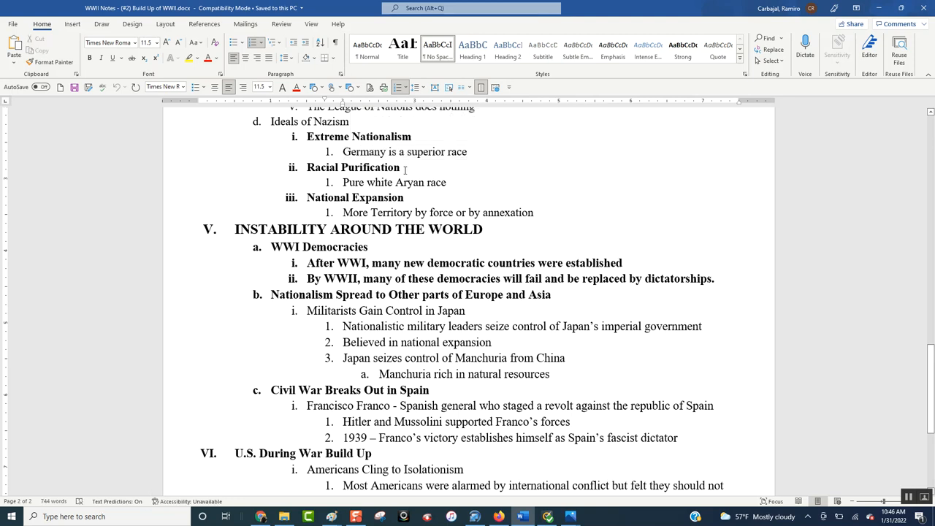
Mark the whole Ideals of Nazism list, from Extreme Nationalism to National Expansion
double_click(353, 167)
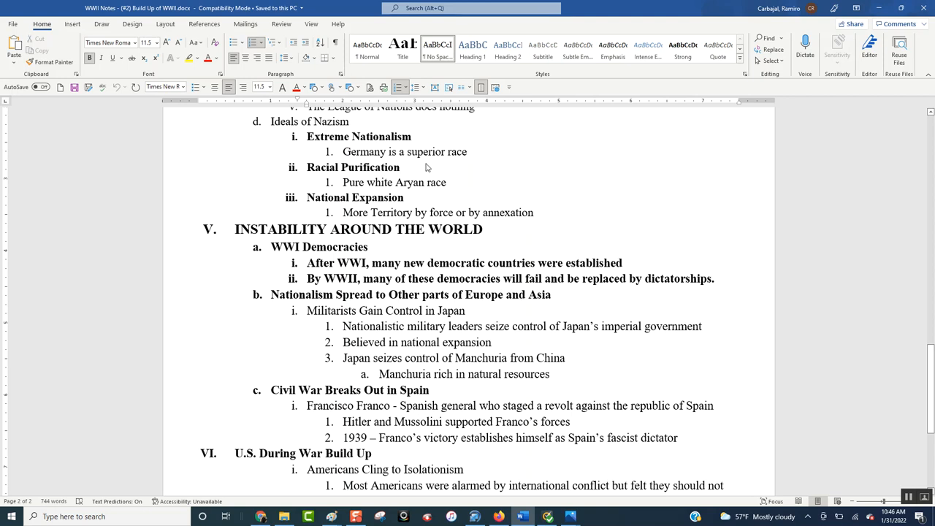
click(400, 167)
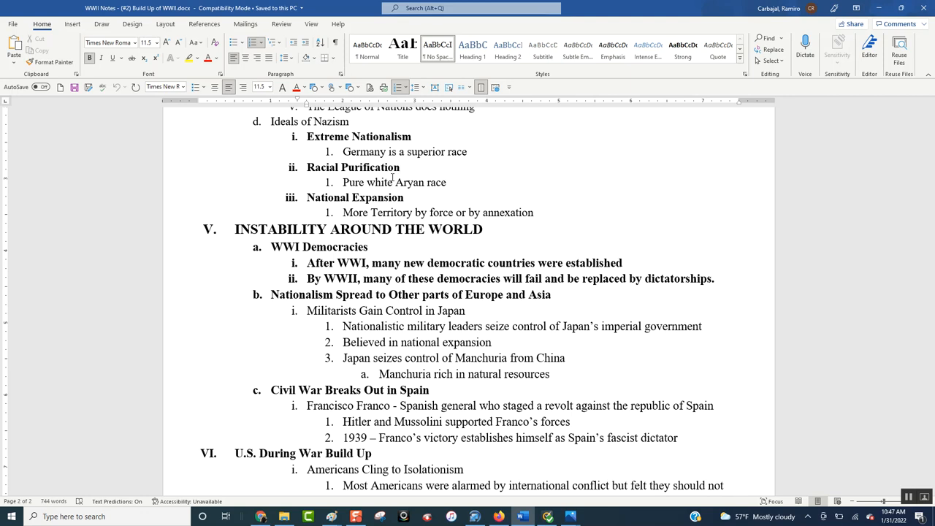
click(400, 166)
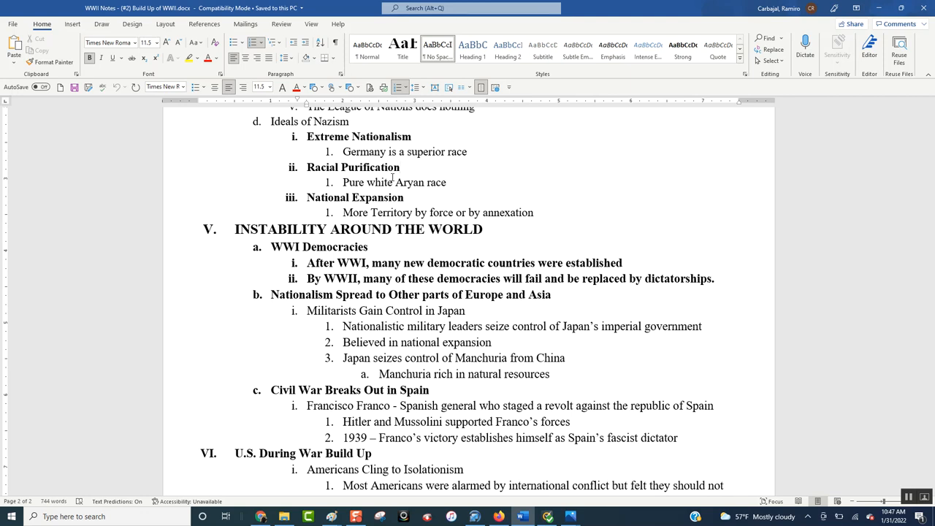
mouse_move(415, 196)
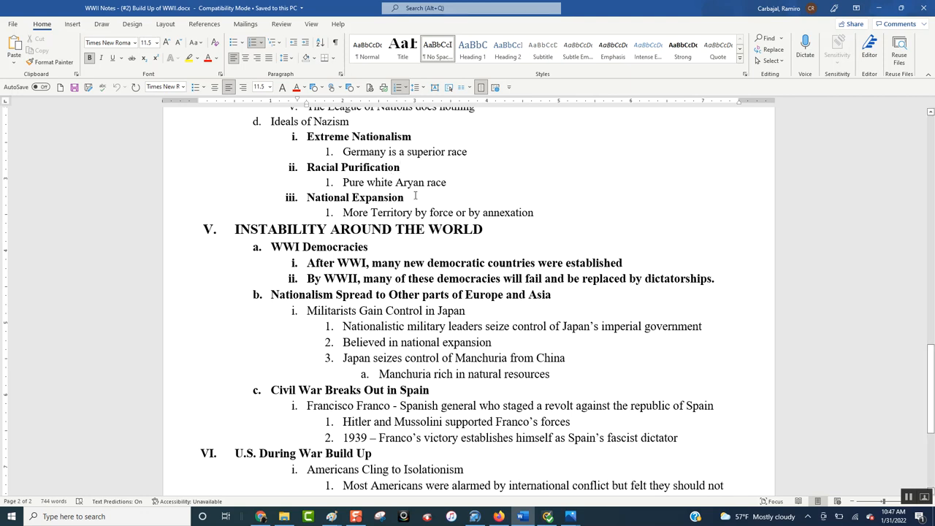
double_click(355, 198)
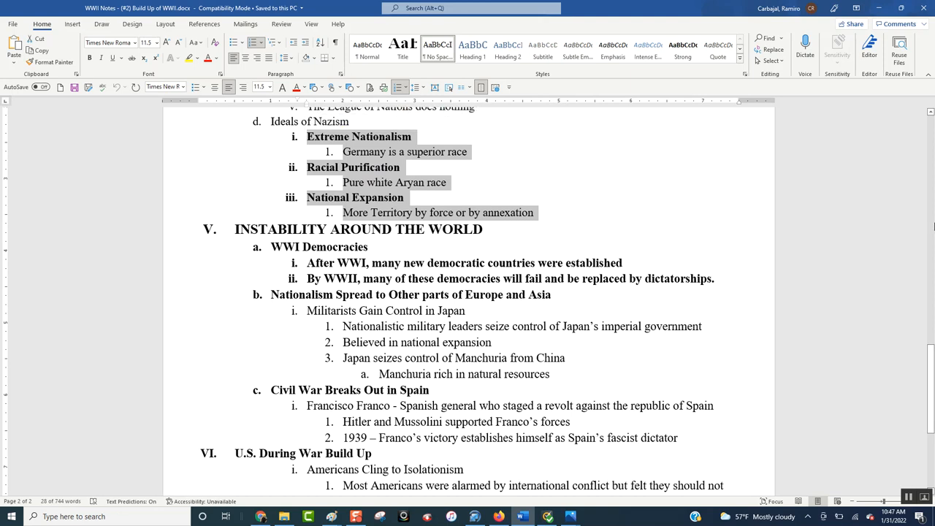
Scroll into section VI on American isolationism and the 1935 Neutrality Acts
scroll(down, 3)
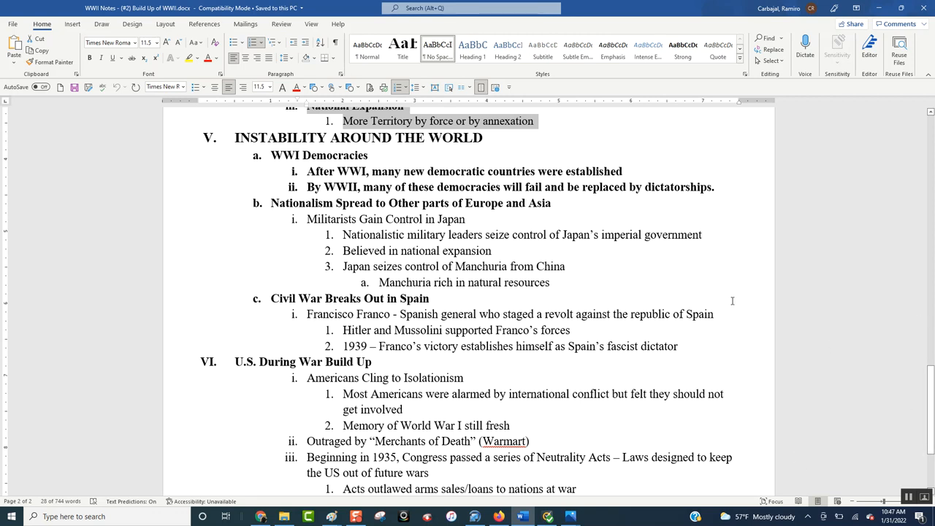
mouse_move(464, 233)
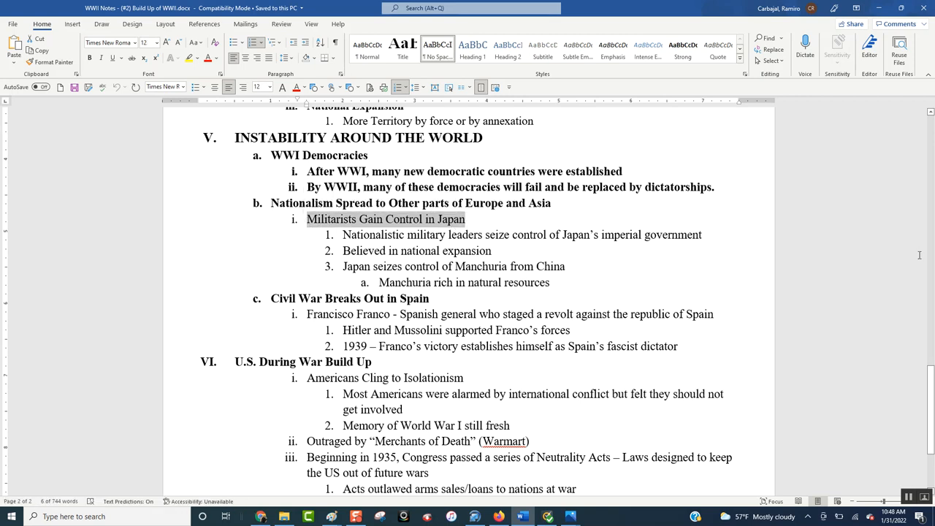
mouse_move(325, 315)
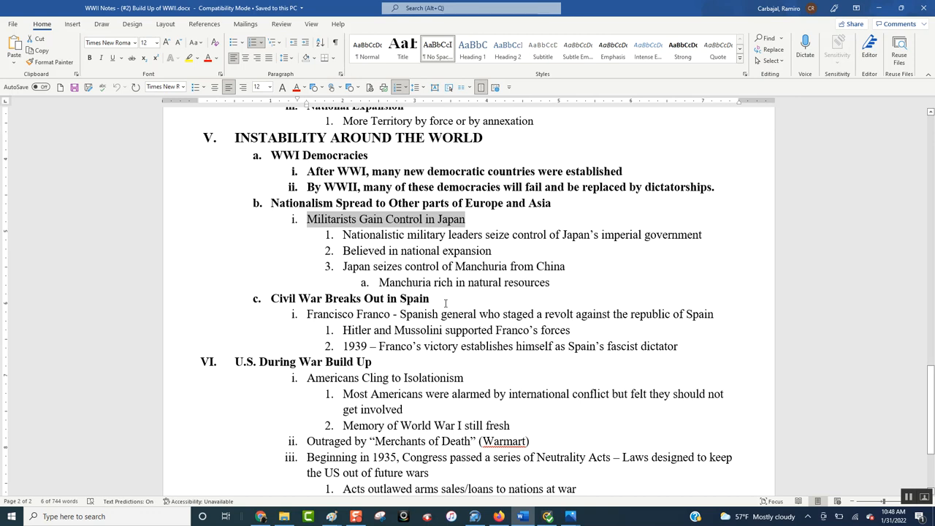
mouse_move(664, 377)
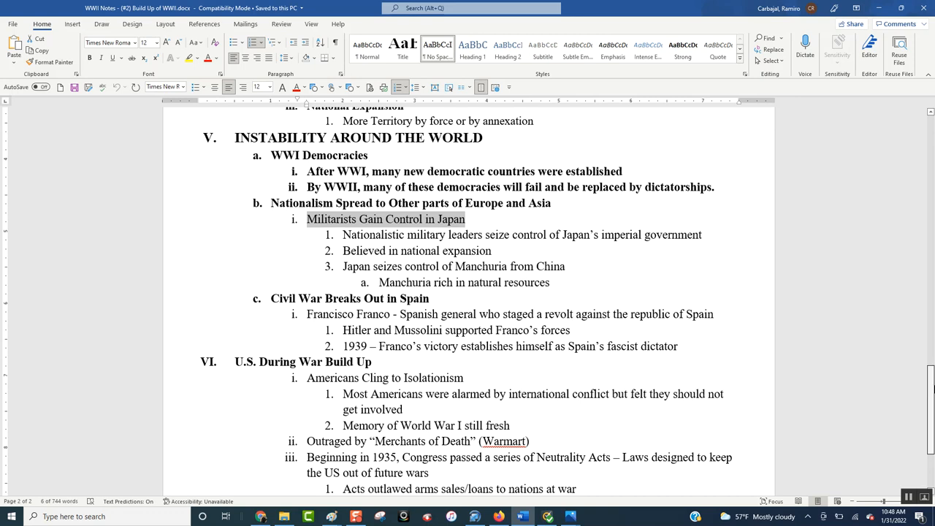
Scroll down to the end of section VI, where FDR opposes isolationism
scroll(down, 3)
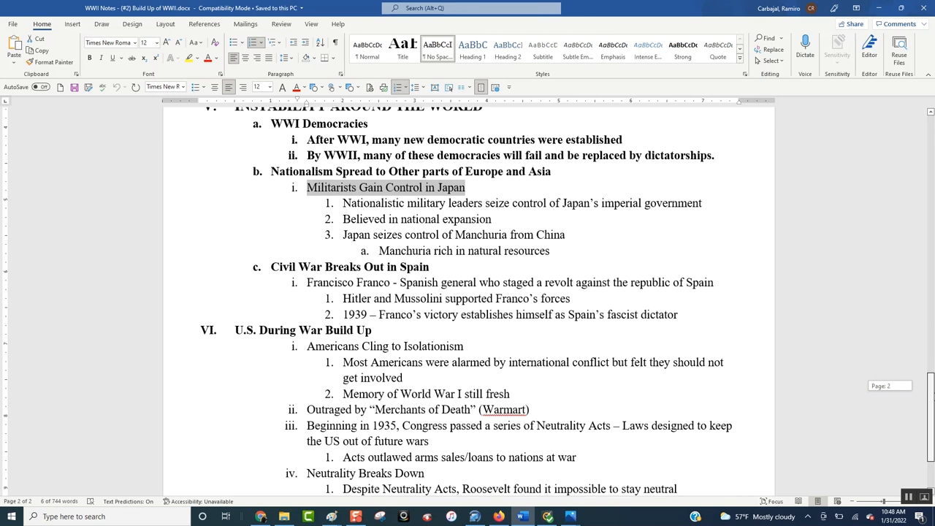
scroll(down, 3)
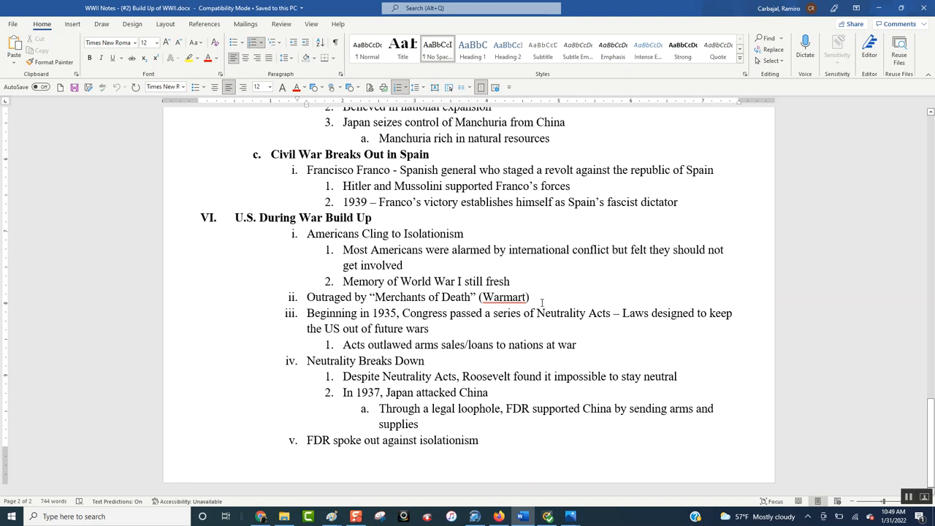
Highlight 'Neutrality Acts', 'nations at war', then the 1937 Japan attack and FDR loophole points
drag(373, 297, 528, 296)
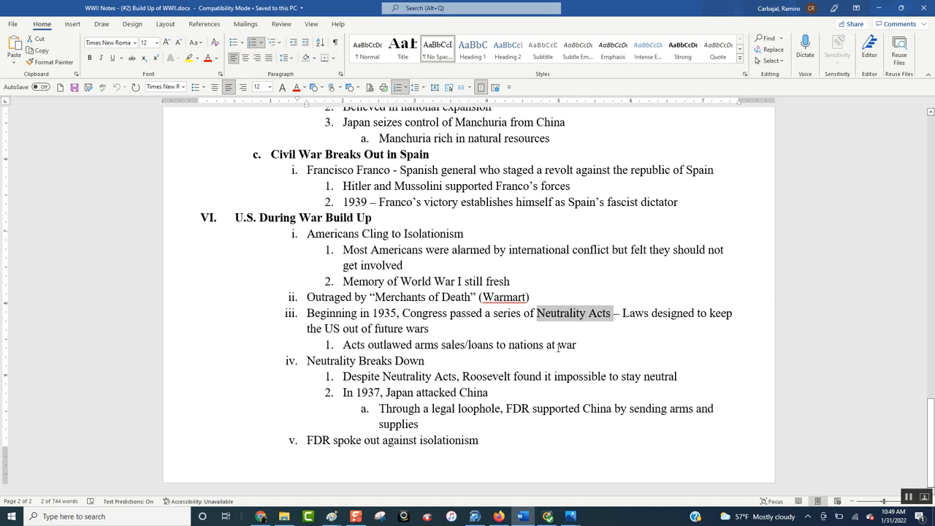
drag(510, 344, 576, 344)
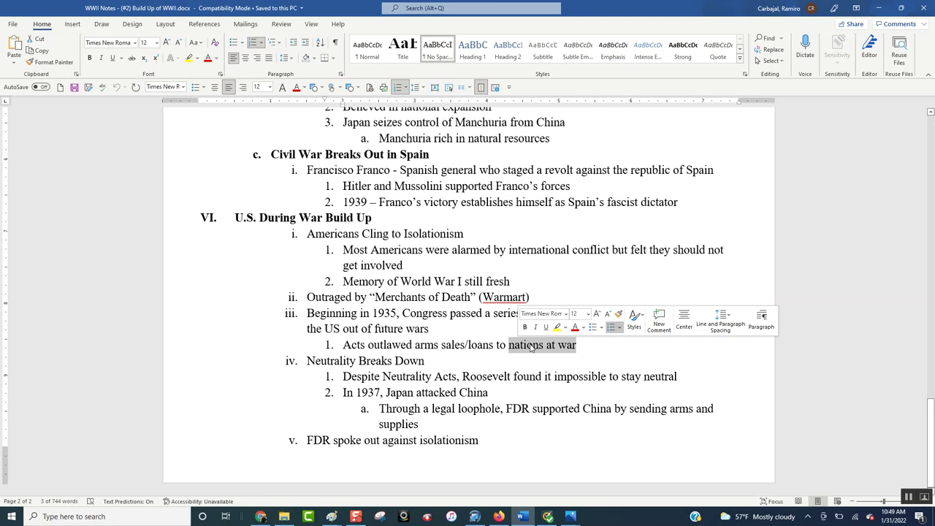
click(615, 355)
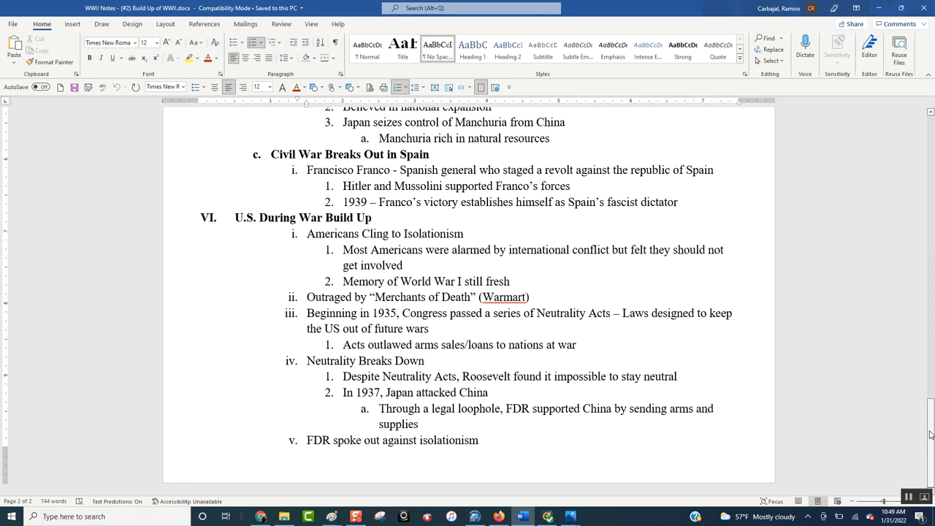
mouse_move(475, 502)
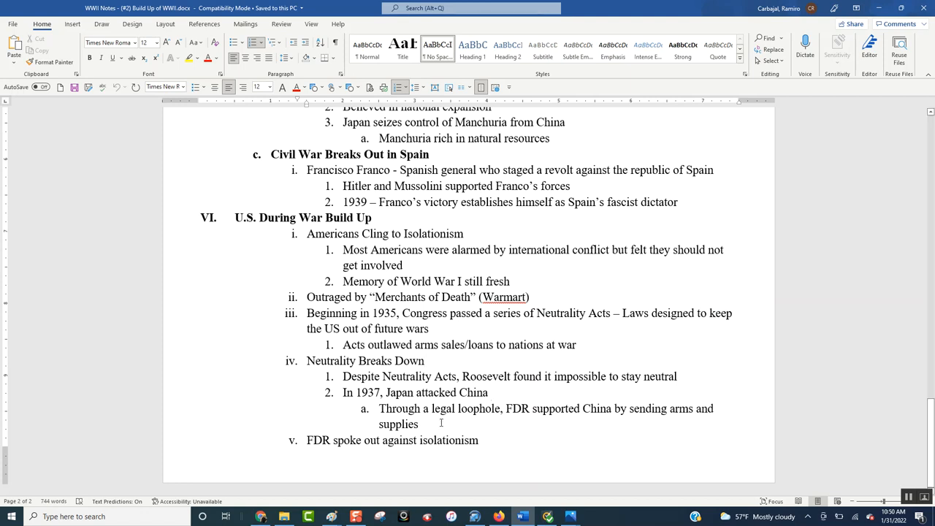
drag(343, 392, 419, 424)
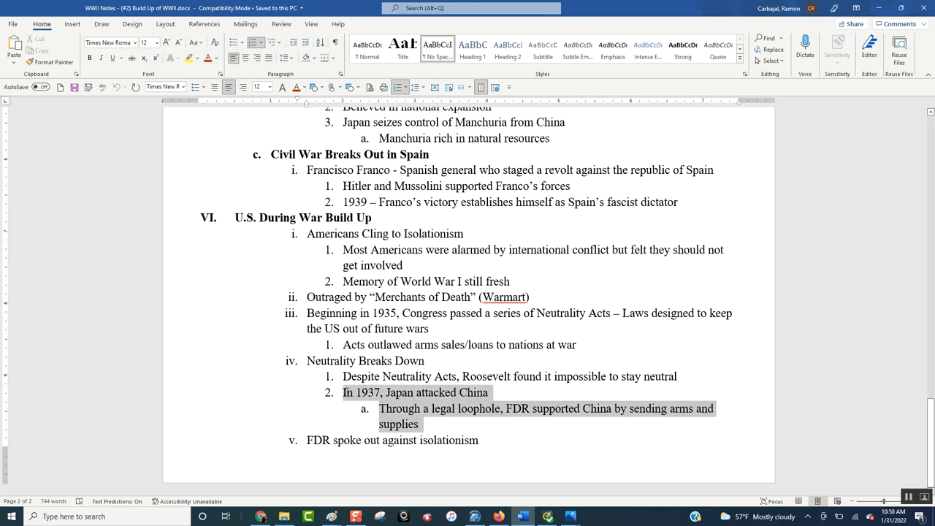